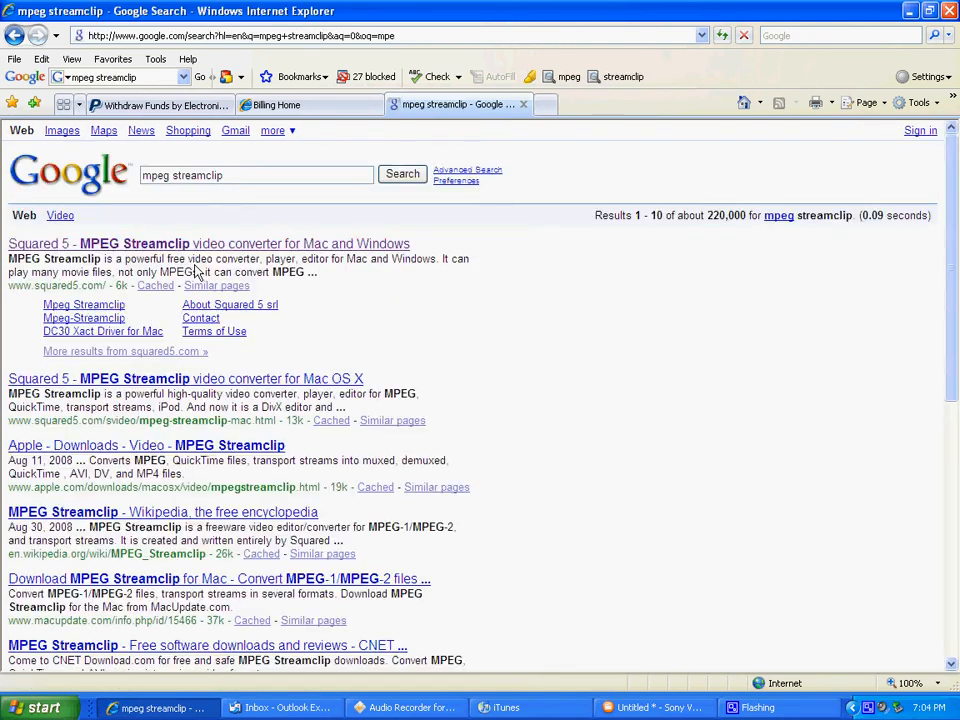
# Open the Squared 5 MPEG Streamclip site and download the Windows version zip
pyautogui.click(208, 243)
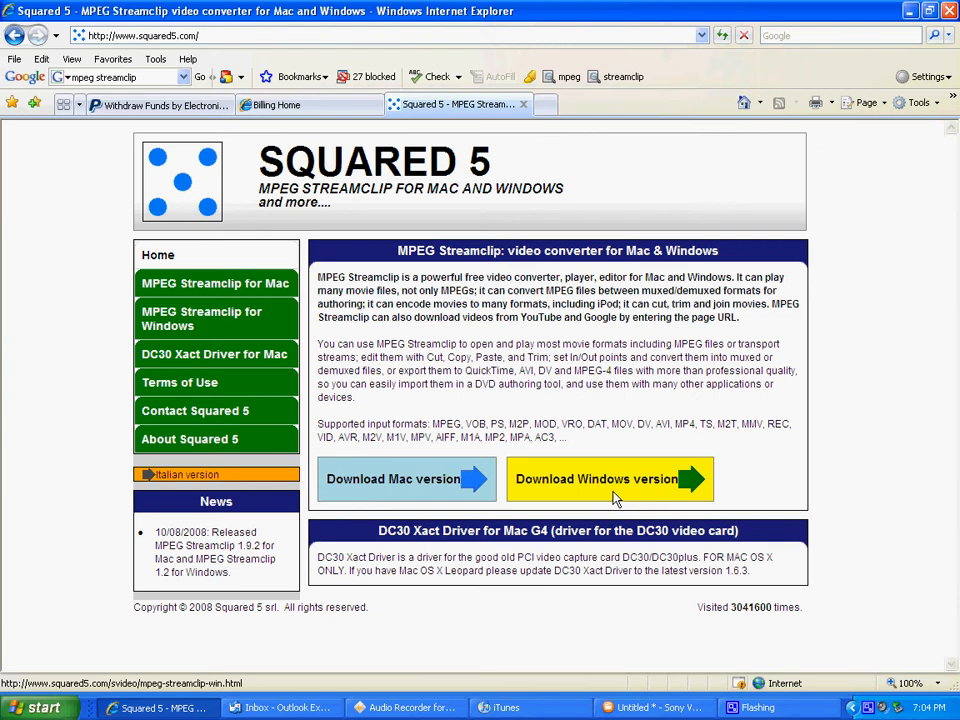
pyautogui.click(610, 479)
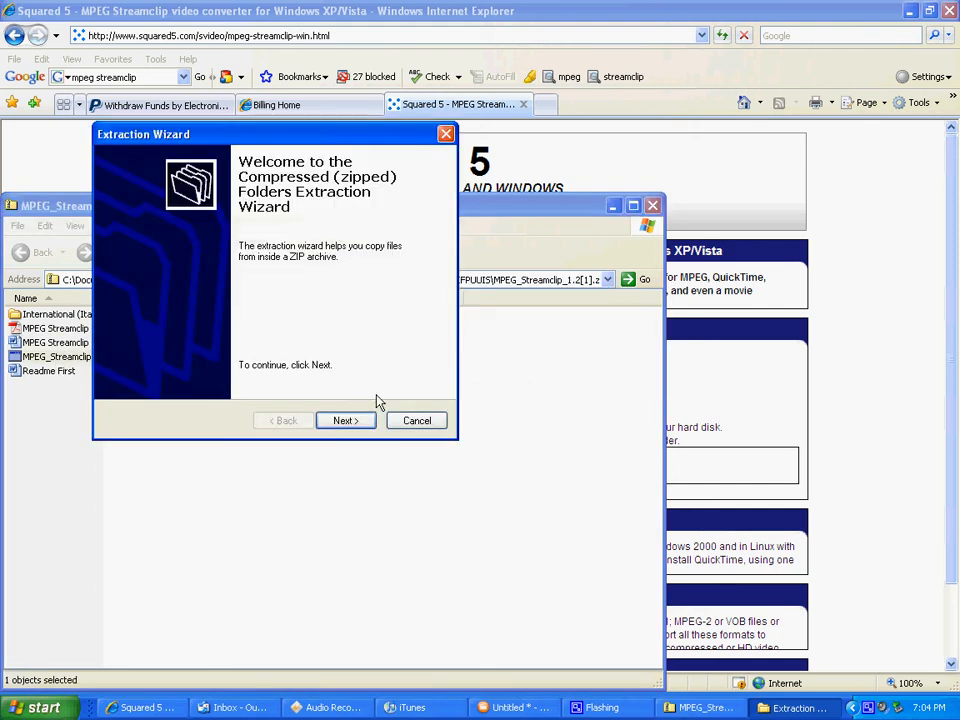
# Cancel the Extraction Wizard and run MPEG_Streamclip directly from the zip folder
pyautogui.click(416, 420)
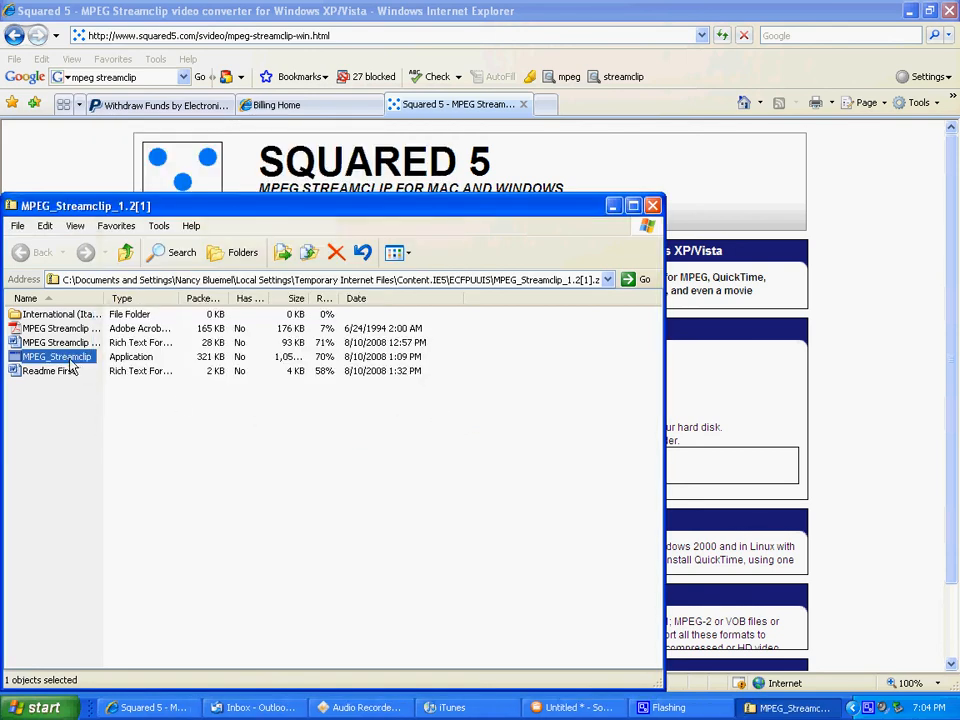
pyautogui.doubleClick(56, 357)
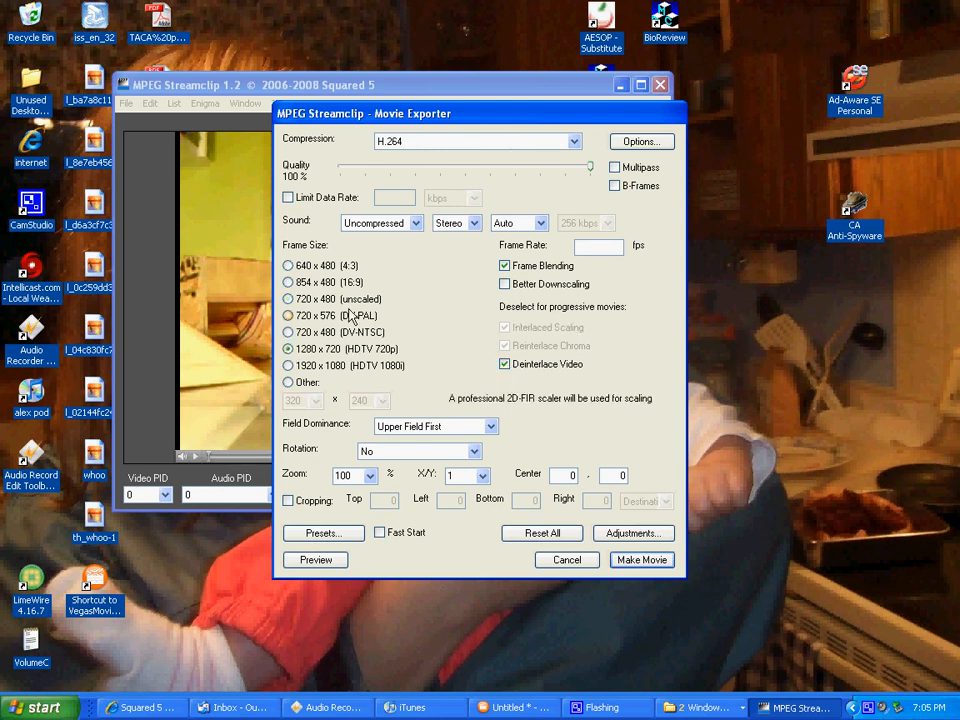
# Turn on Limit Data Rate in the Movie Exporter
pyautogui.click(288, 197)
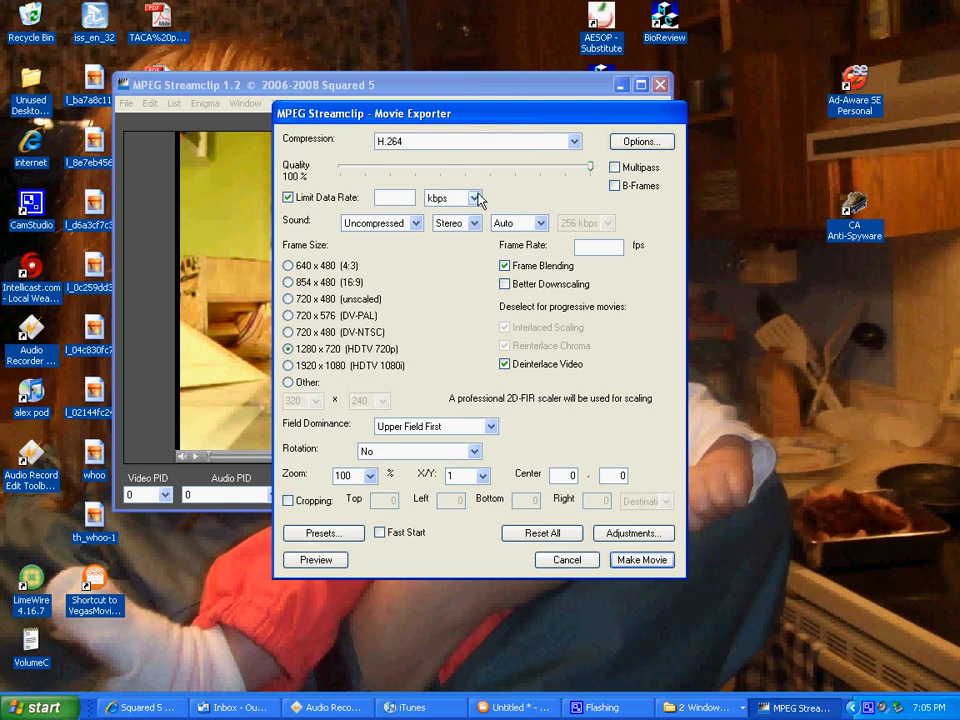